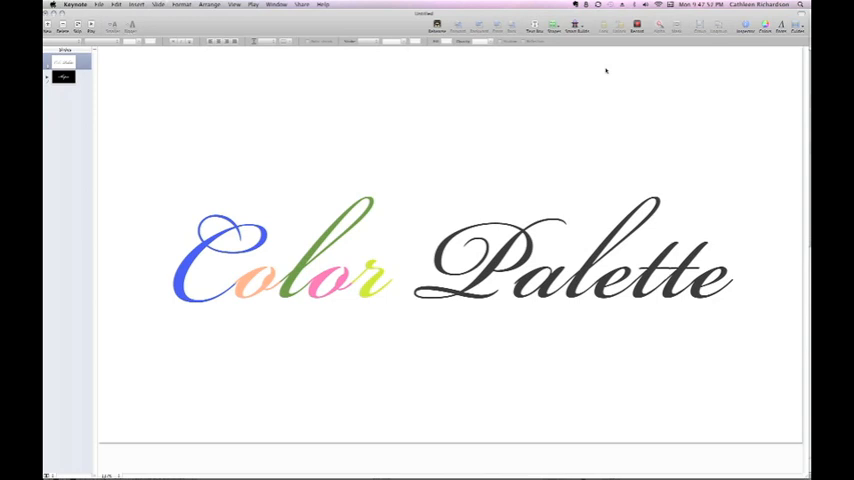
pyautogui.moveTo(628, 84)
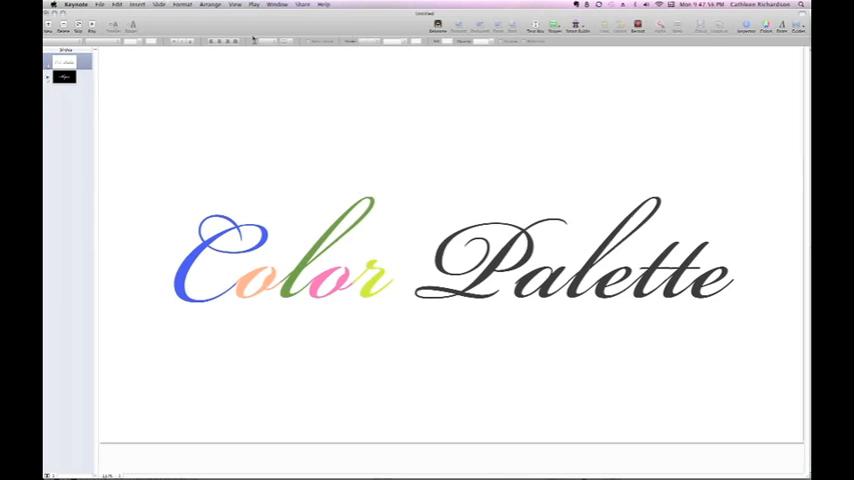
# Step: Start customizing the Keynote toolbar from the View menu
pyautogui.click(236, 4)
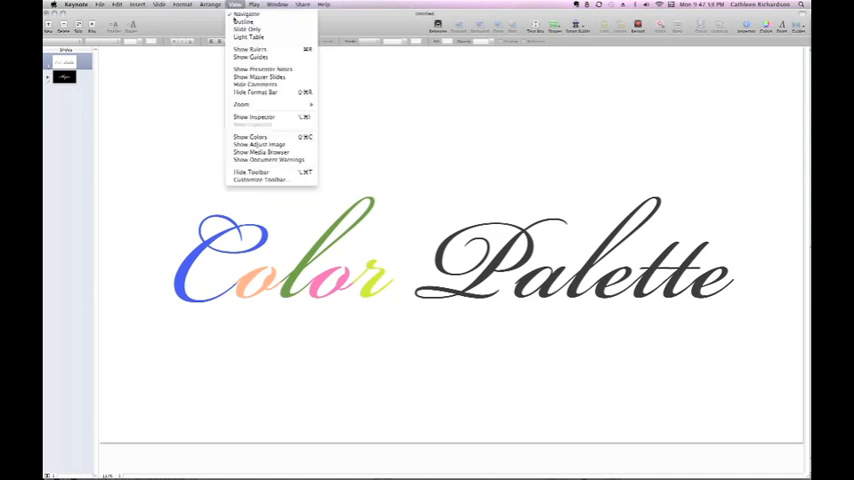
pyautogui.moveTo(260, 180)
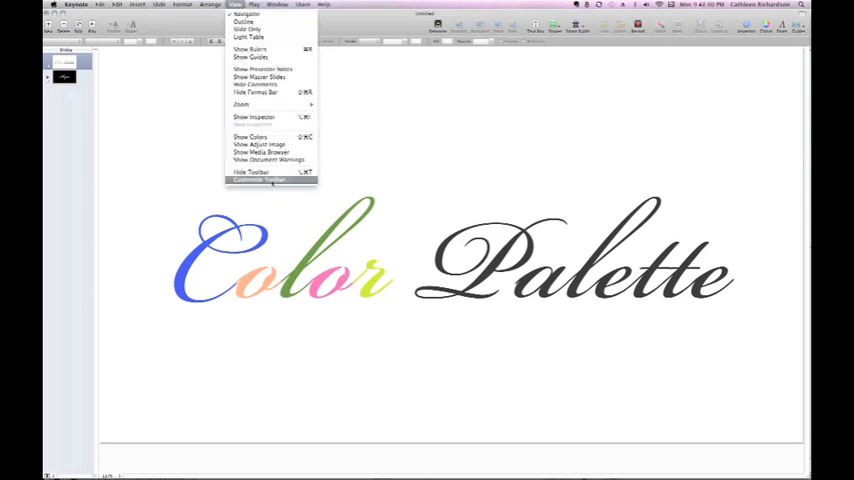
pyautogui.click(258, 180)
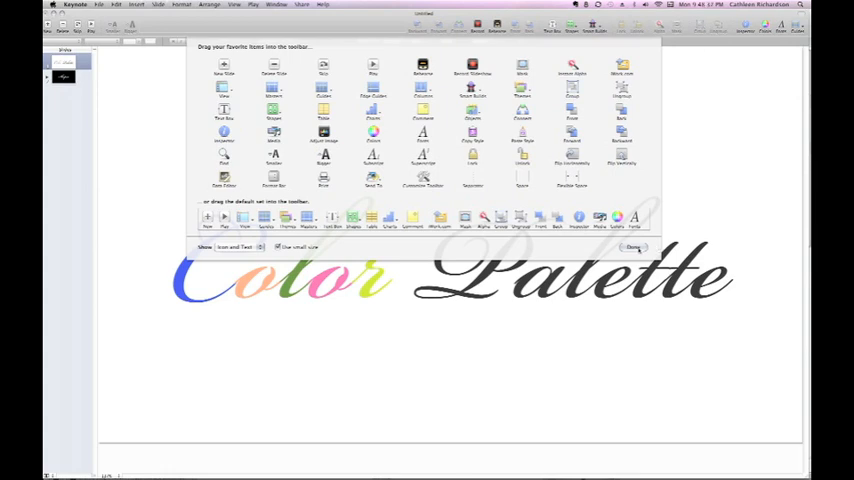
# Step: Finish toolbar customization and show the Colors window's named palettes list
pyautogui.click(634, 246)
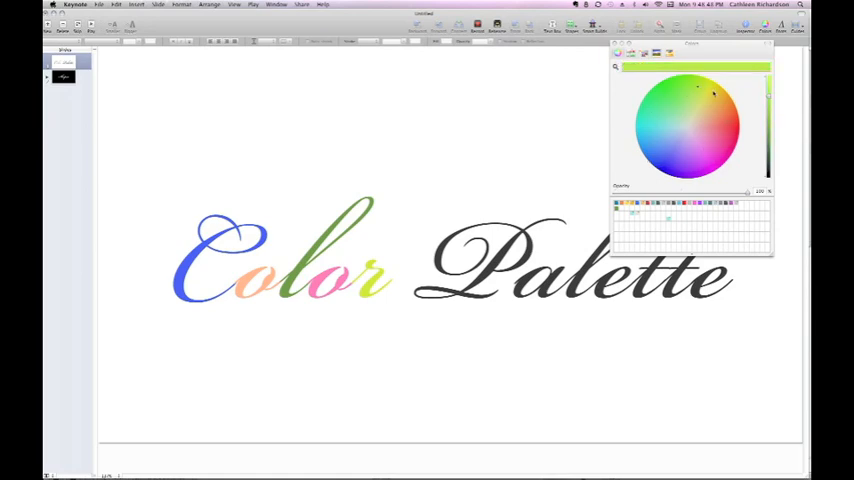
pyautogui.click(686, 170)
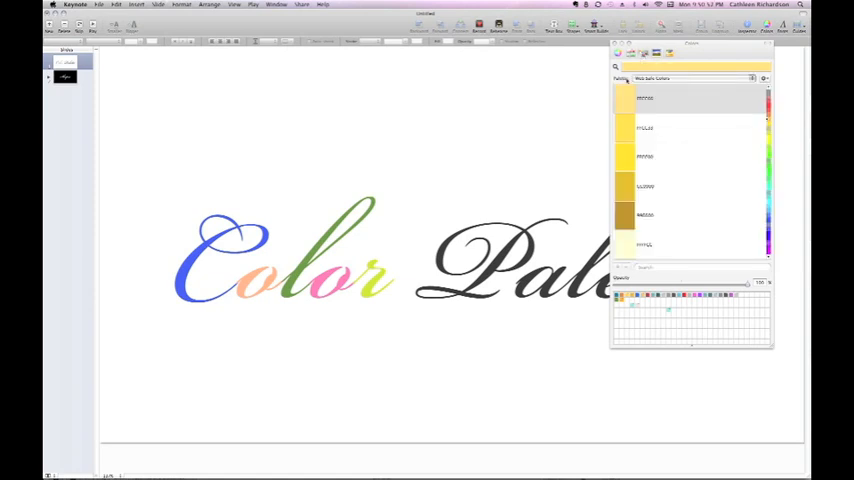
# Step: Browse the available palettes, then create a new empty custom palette
pyautogui.click(690, 78)
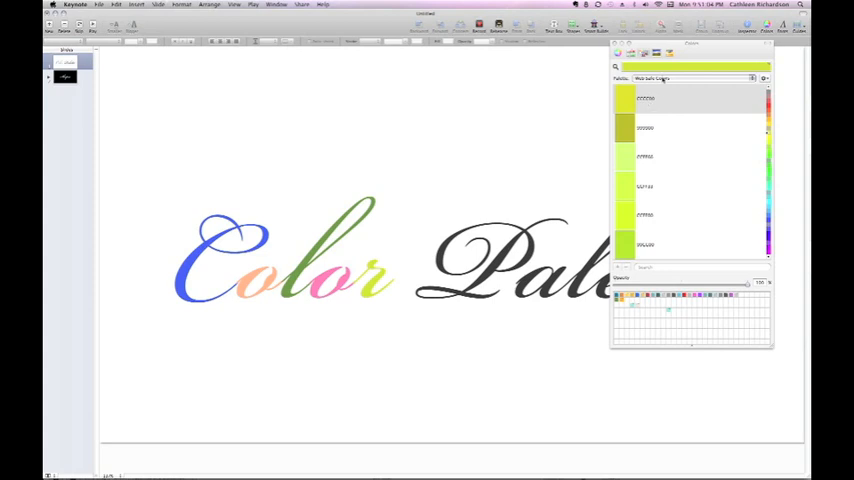
pyautogui.click(696, 80)
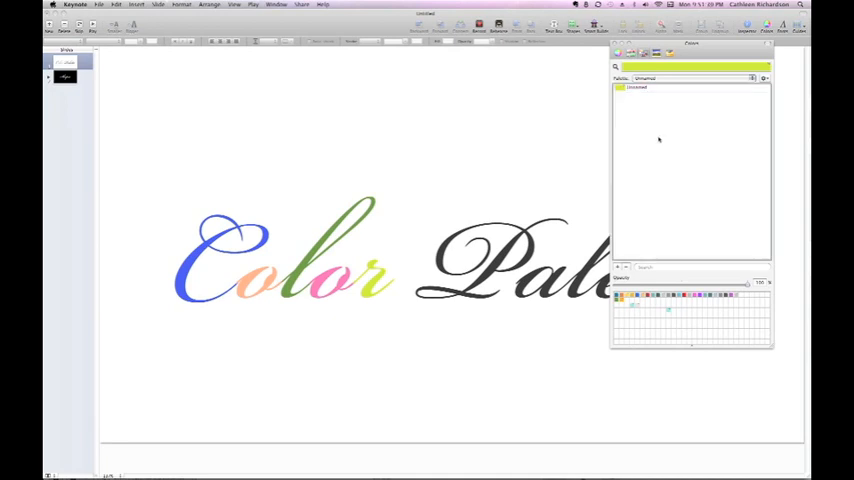
pyautogui.click(636, 88)
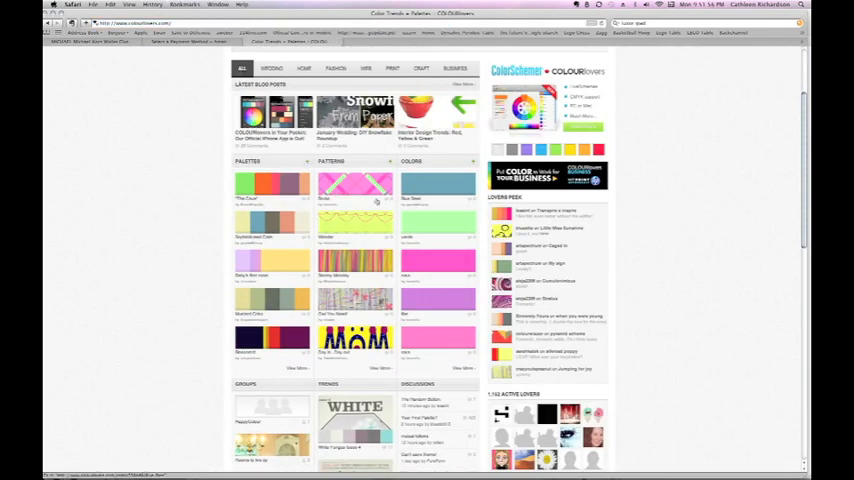
# Step: Scroll the COLOURlovers home page down to the Mustard Crisp palette
pyautogui.scroll(-3)
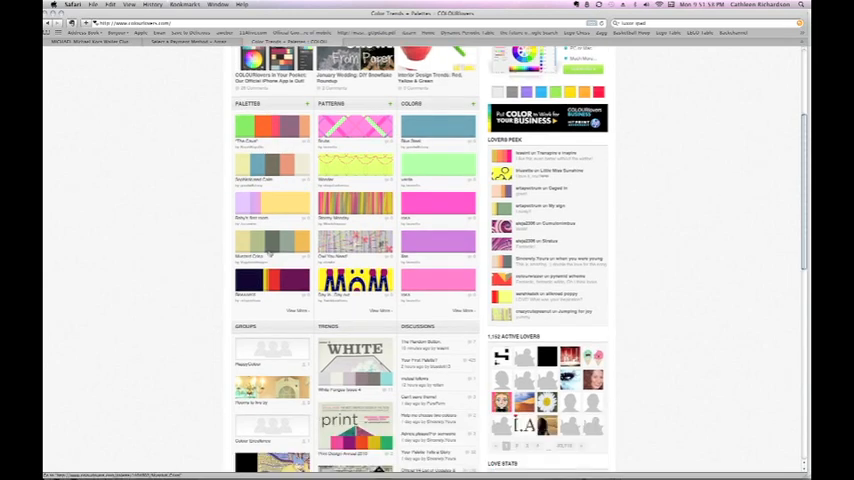
pyautogui.scroll(-3)
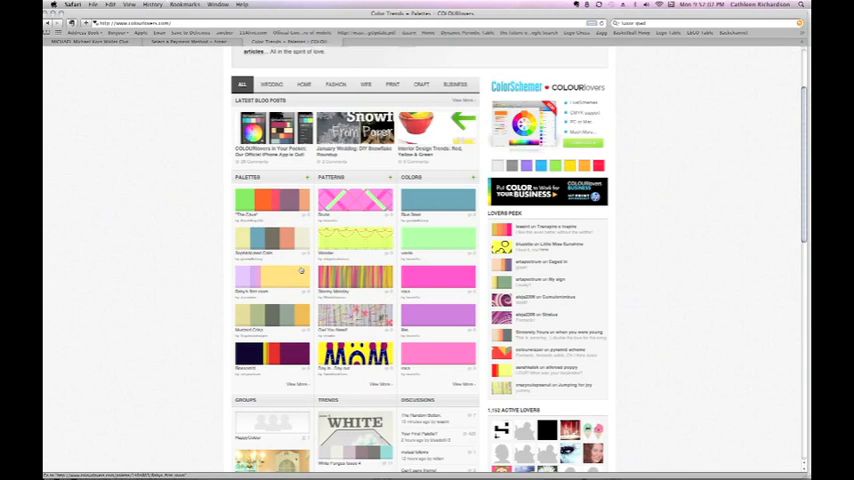
pyautogui.scroll(-3)
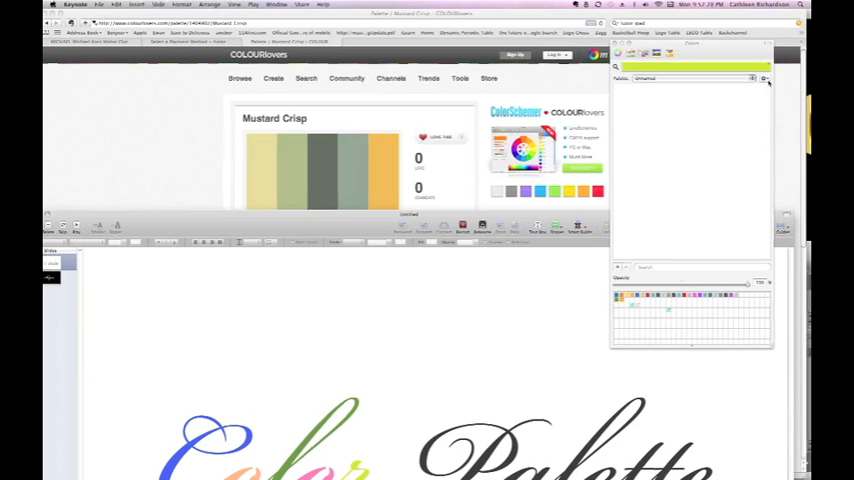
# Step: Name the new palette 'Mustard' and add Mustard Crisp colours to it
pyautogui.click(764, 80)
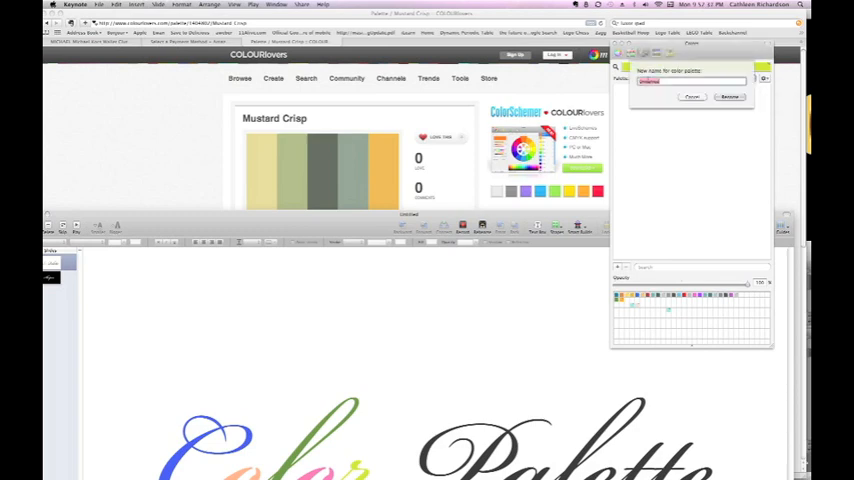
pyautogui.write('Mustard Crisp')
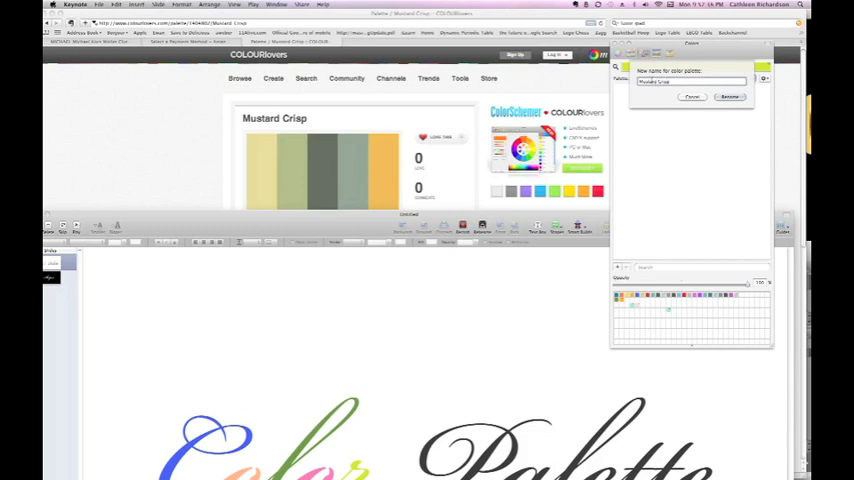
pyautogui.click(728, 96)
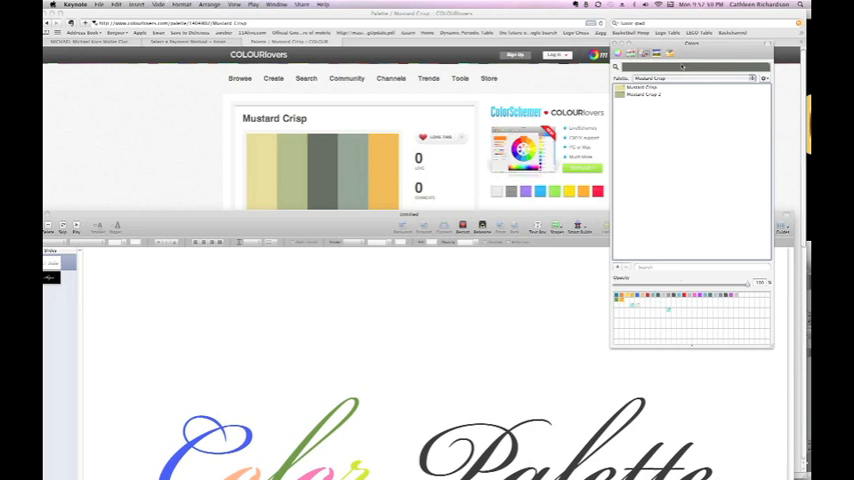
pyautogui.click(644, 100)
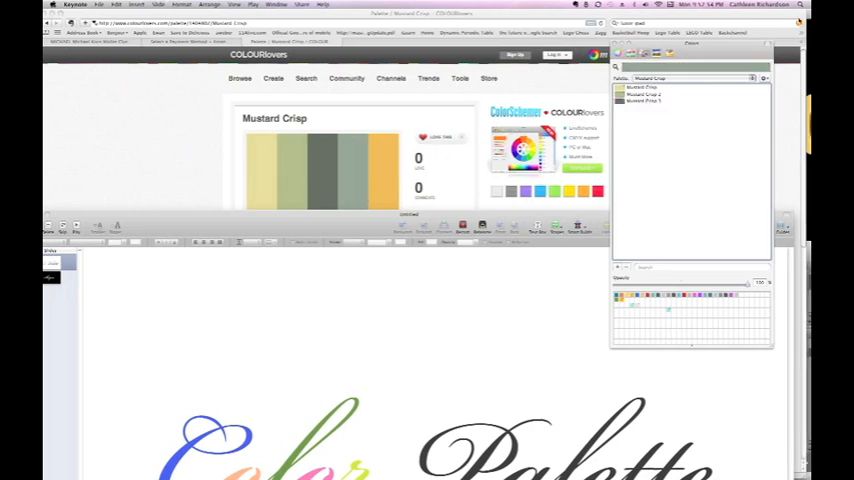
pyautogui.click(660, 108)
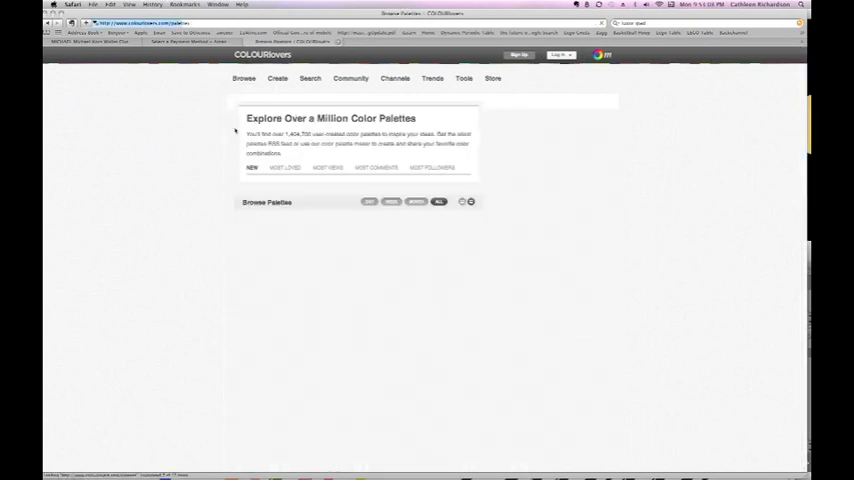
# Step: Create a second palette named 'Pink' from COLOURlovers' Pink Sundae colours
pyautogui.scroll(-3)
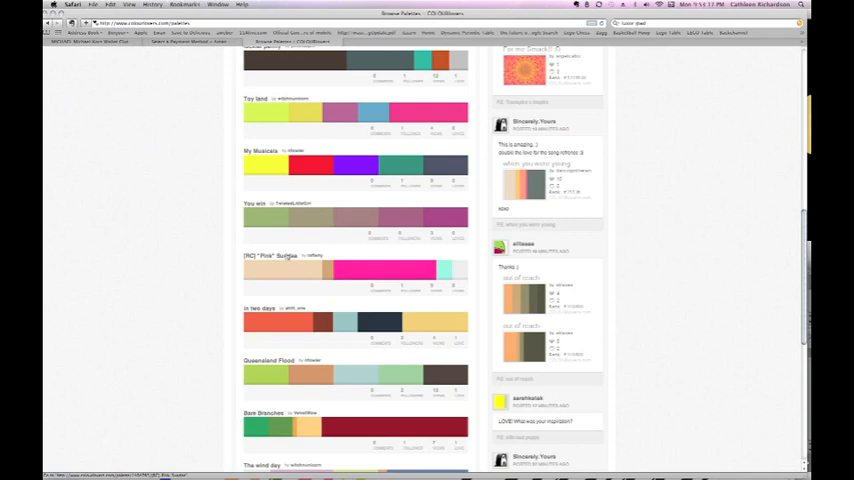
pyautogui.click(270, 256)
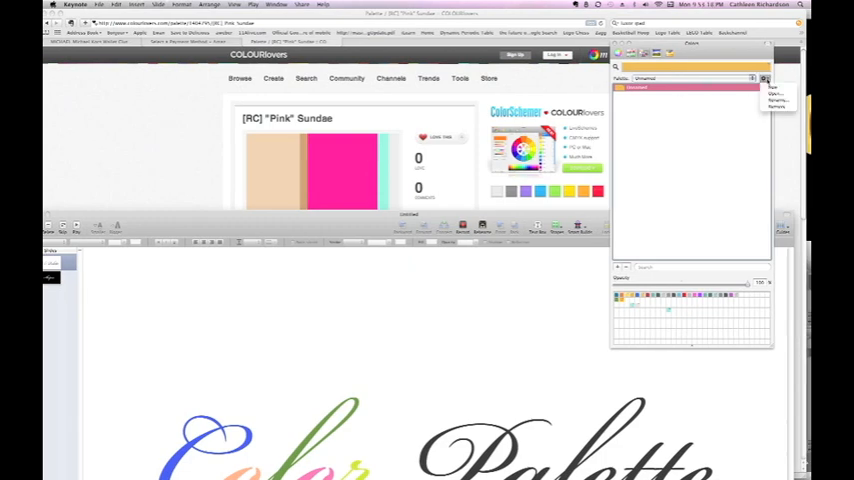
pyautogui.click(776, 90)
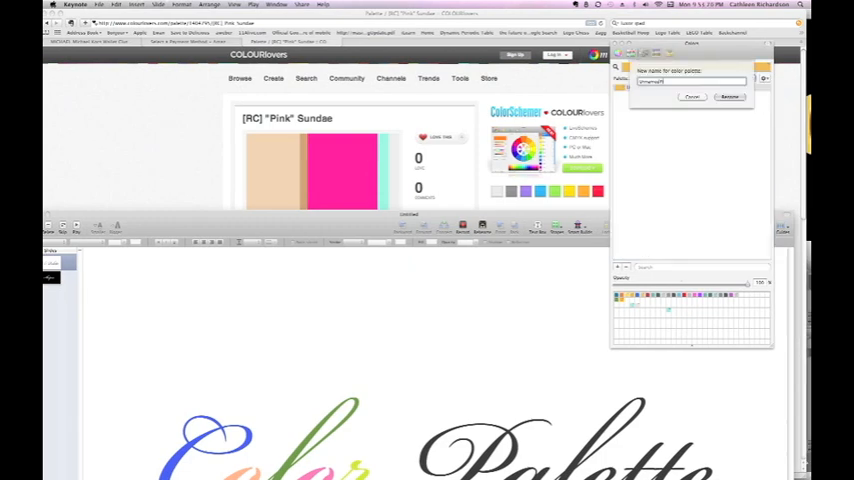
pyautogui.write('Pink')
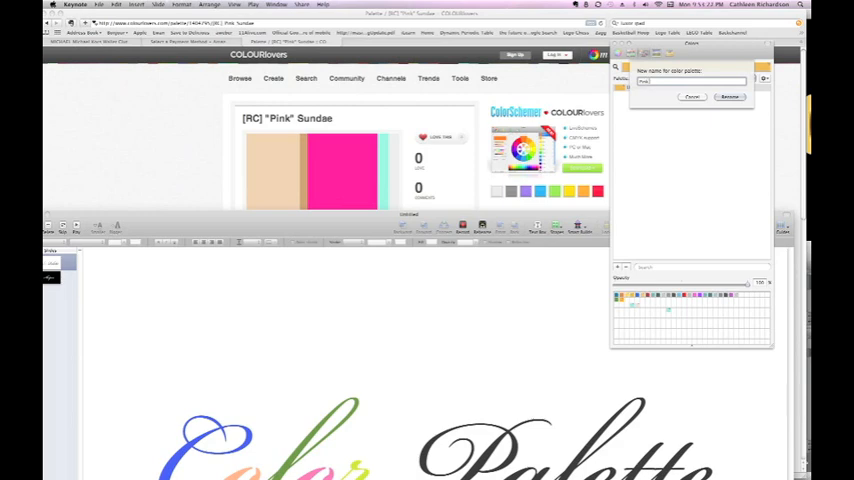
pyautogui.click(728, 96)
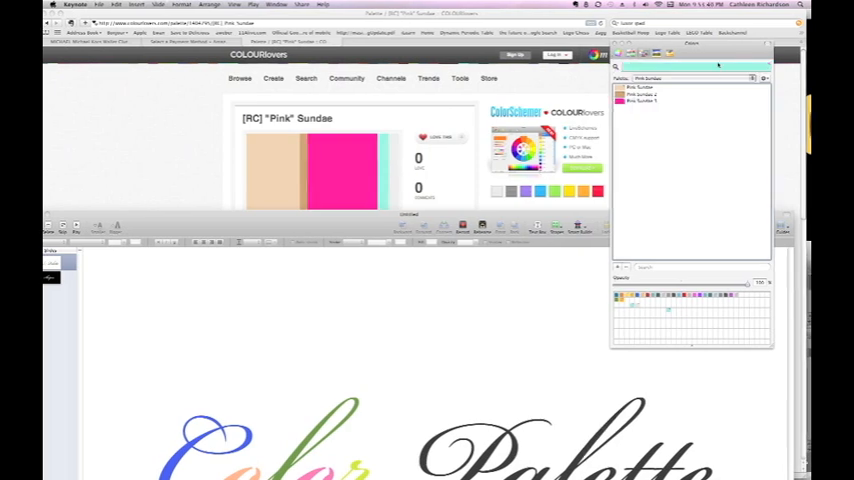
pyautogui.click(644, 108)
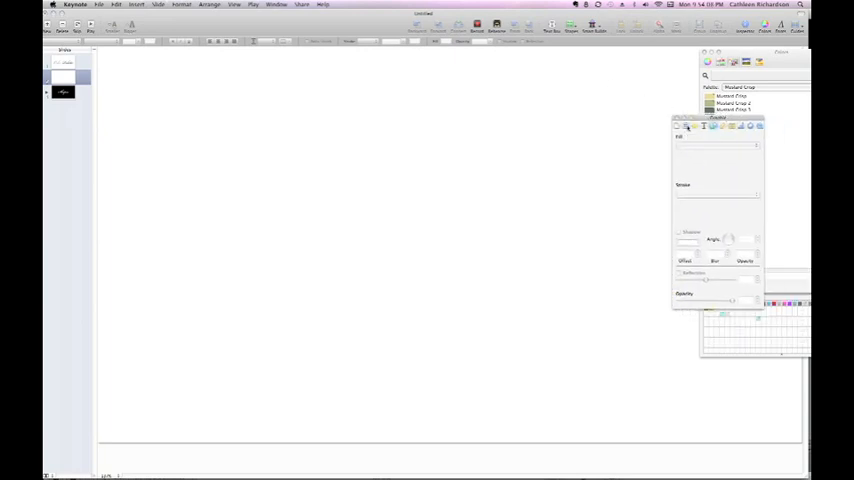
# Step: Fill the blank slide's background with a grey-green swatch from the custom palette
pyautogui.click(684, 126)
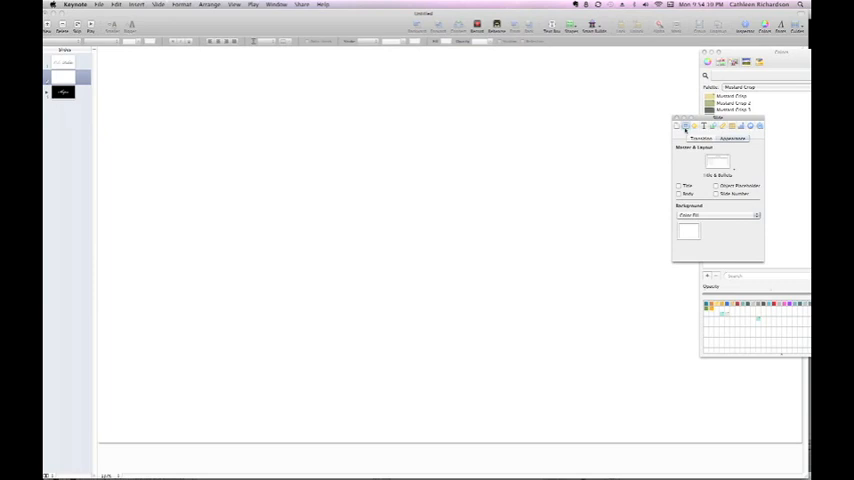
pyautogui.click(700, 138)
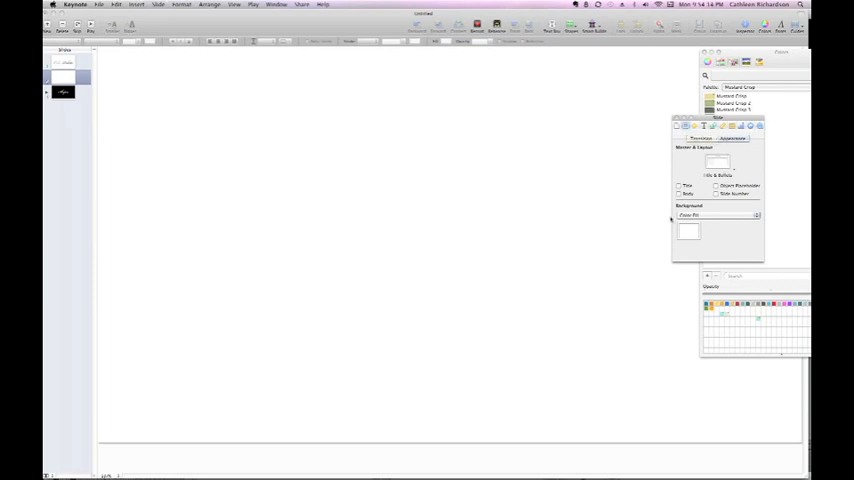
pyautogui.moveTo(716, 126); pyautogui.dragTo(656, 140)
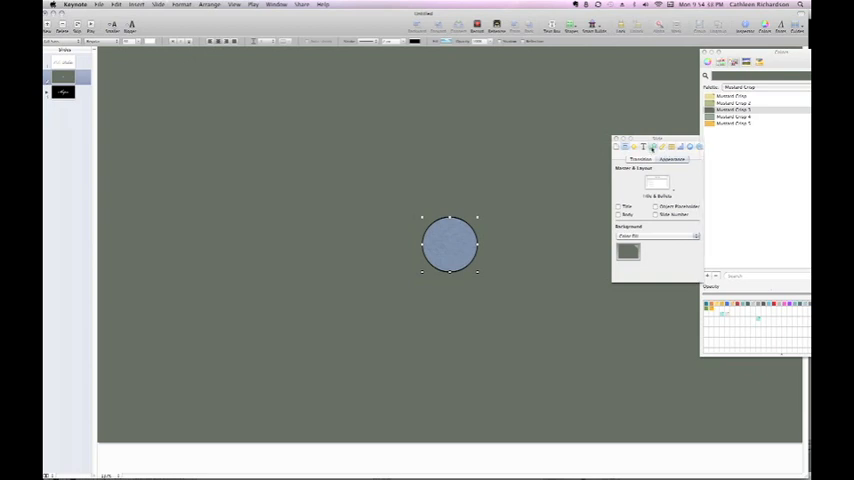
# Step: Fill the circle from the palette and lay out a row of four coloured circles
pyautogui.click(652, 148)
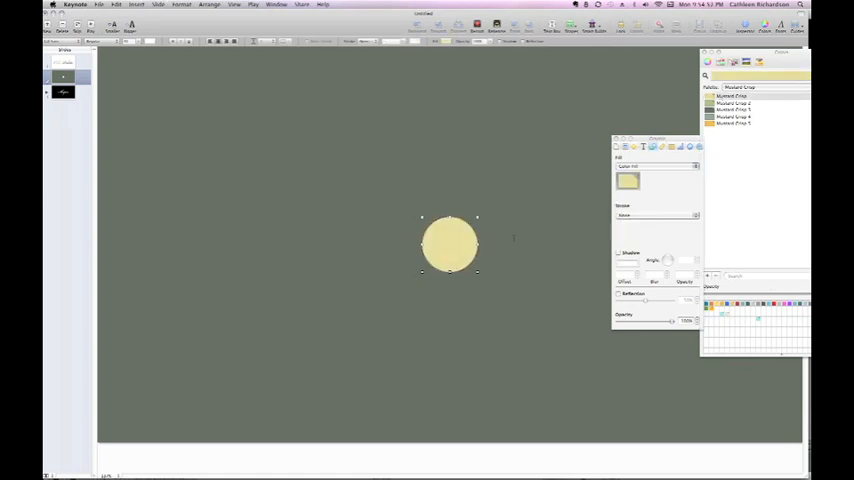
pyautogui.moveTo(450, 244); pyautogui.dragTo(248, 278)
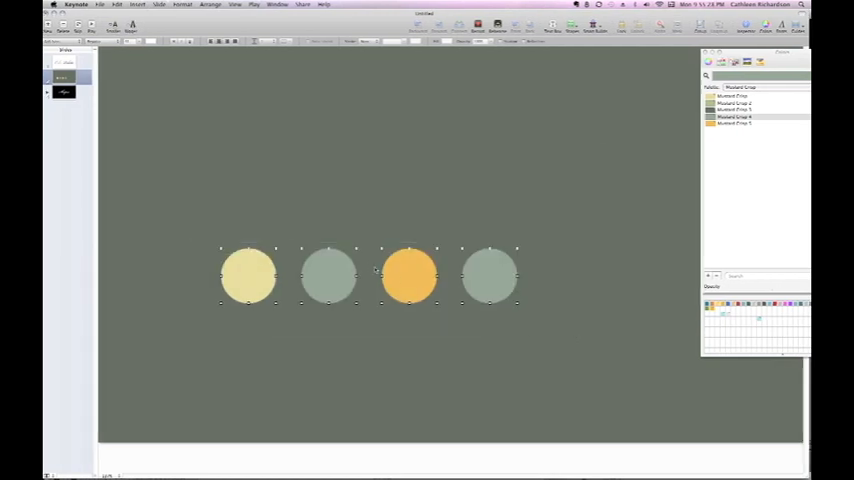
# Step: Centre the circles and add a text box above them reading 'Cathleen Richardson'
pyautogui.moveTo(408, 276); pyautogui.dragTo(490, 290)
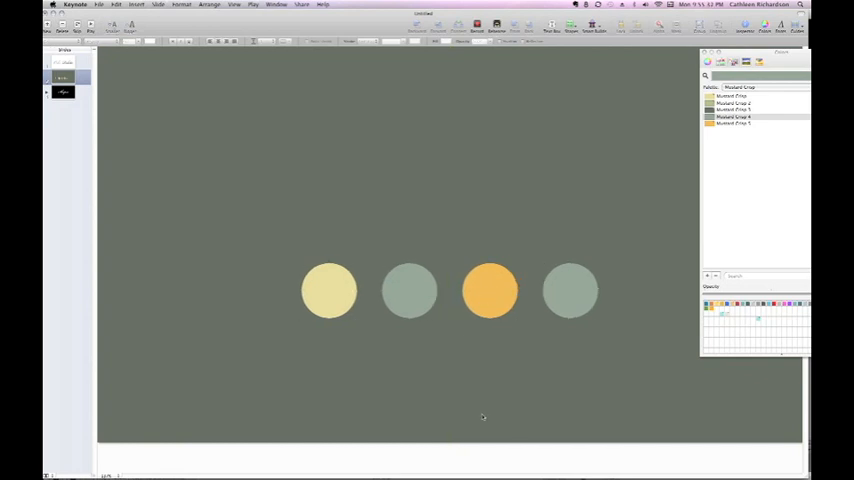
pyautogui.click(552, 24)
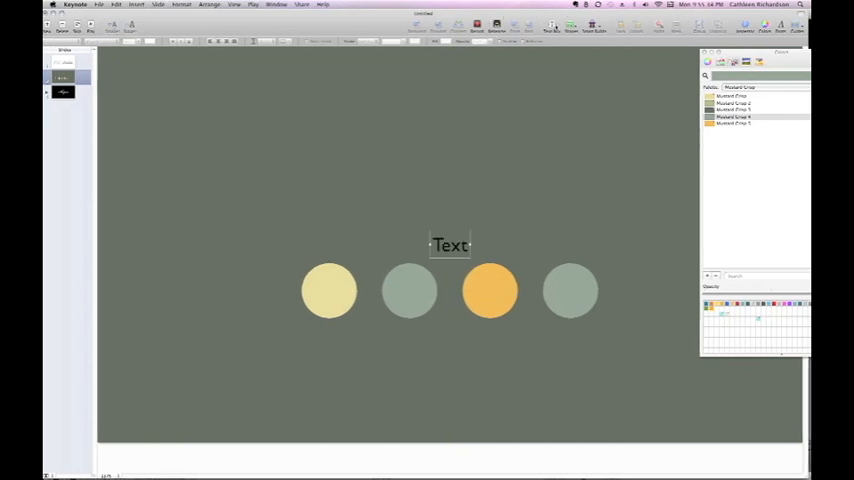
pyautogui.moveTo(448, 244); pyautogui.dragTo(448, 196)
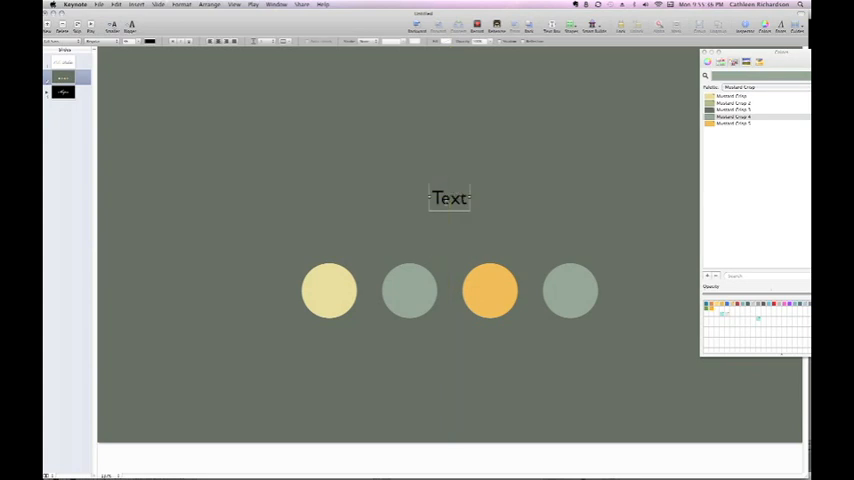
pyautogui.write('Cathlee')
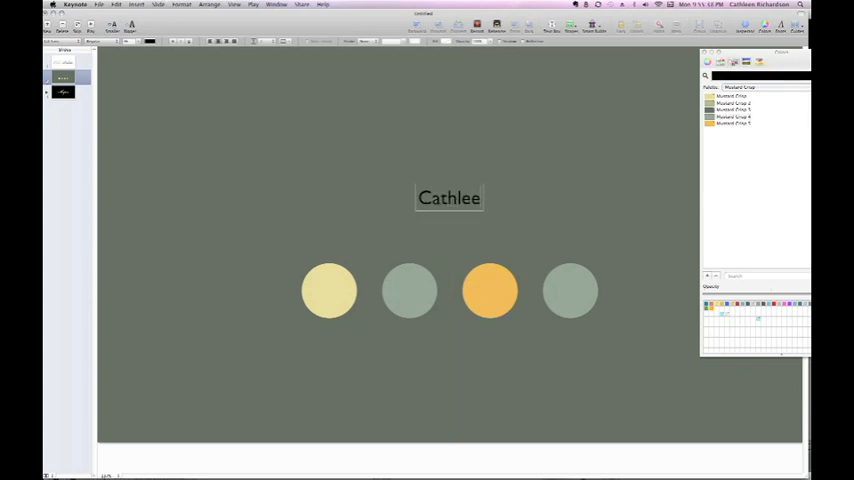
pyautogui.write('n Richardson')
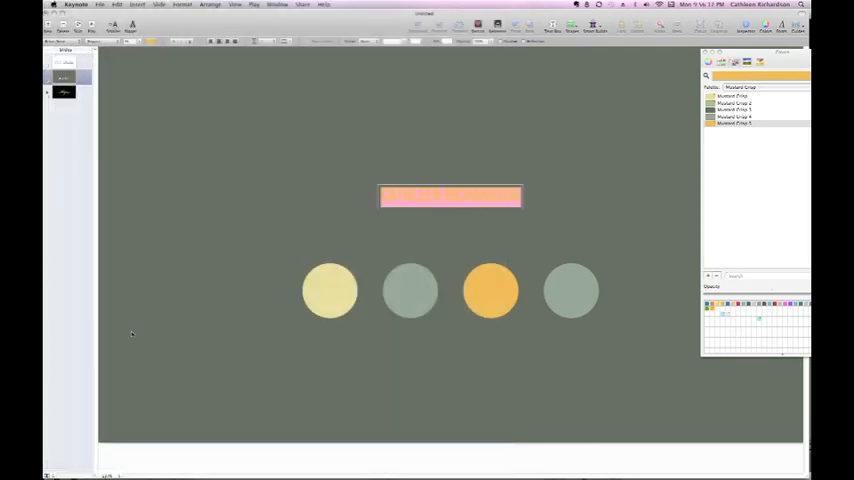
# Step: Restyle the name as large mustard capitals, then move to the Shapes slide
pyautogui.click(136, 40)
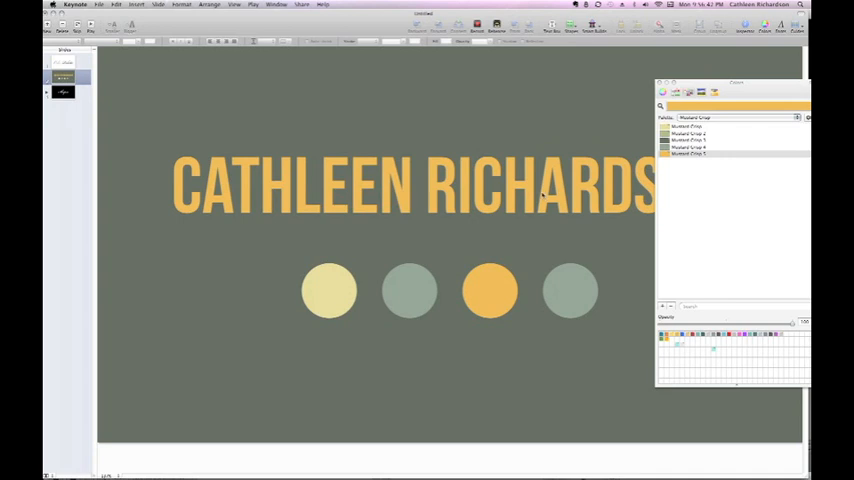
pyautogui.click(64, 92)
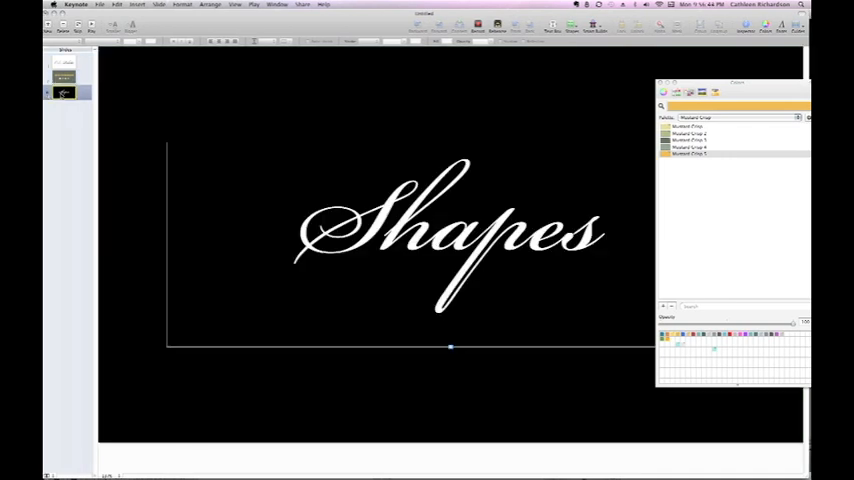